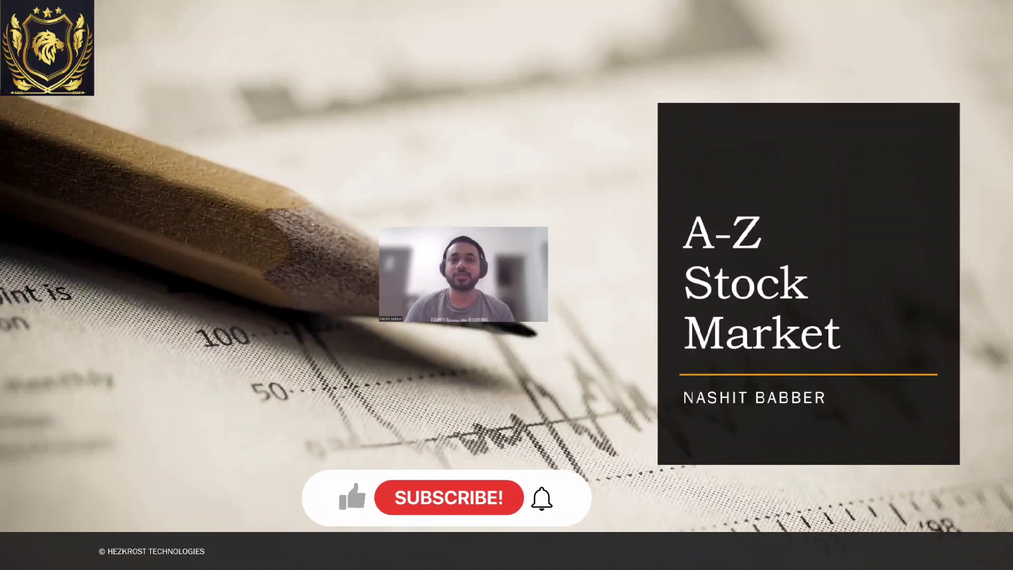
Advance the slideshow to the empty Counter Attack Pattern slide
click(352, 498)
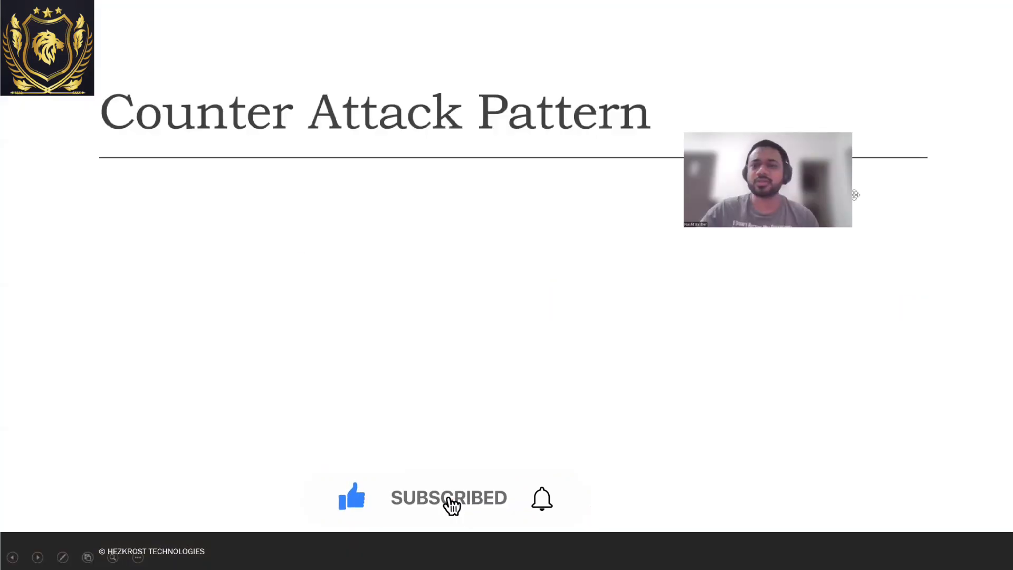
mouse_move(539, 503)
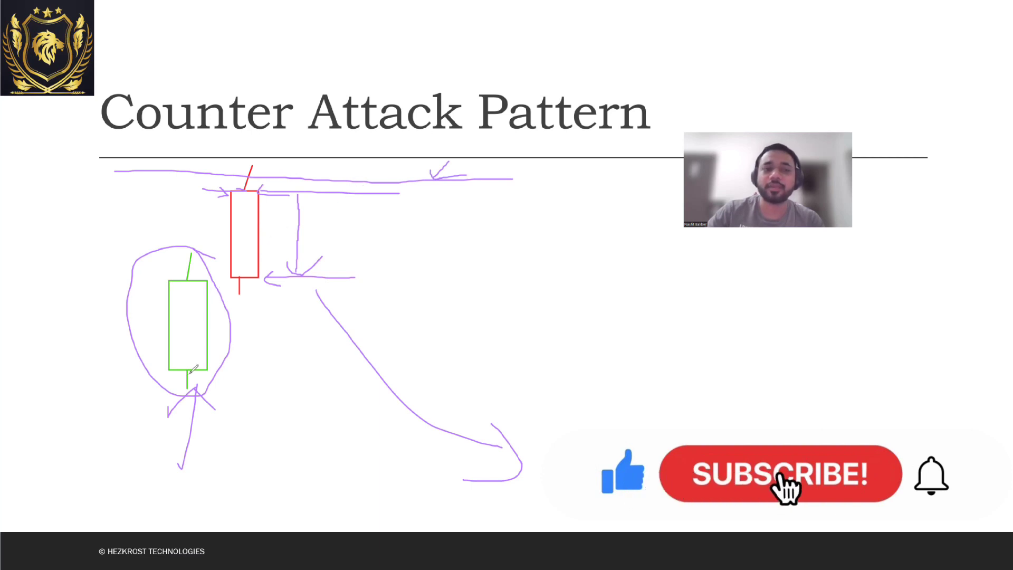
Show the Clear All Drawings and Clear My Drawings options for the slide annotations
click(780, 473)
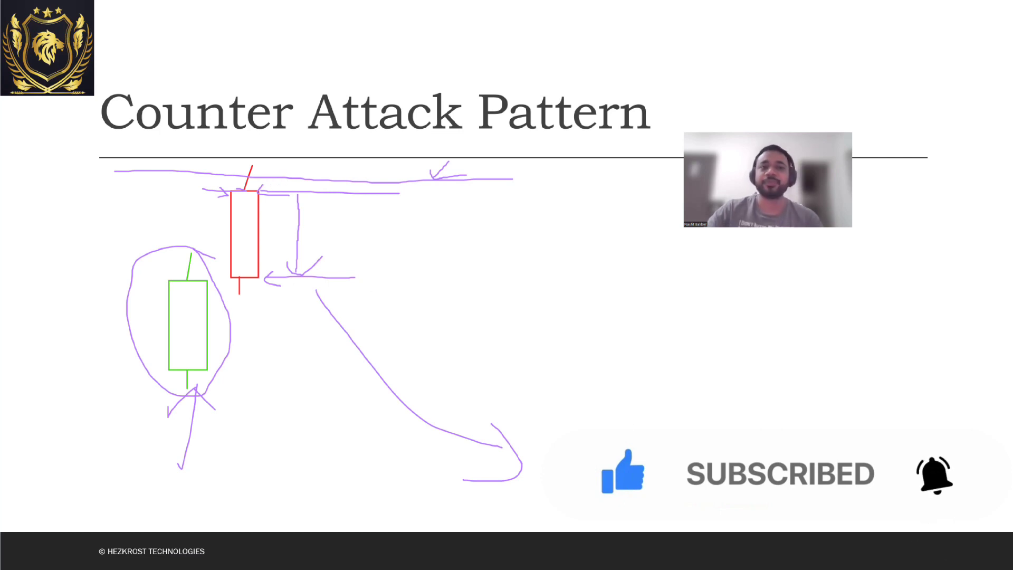
right_click(665, 244)
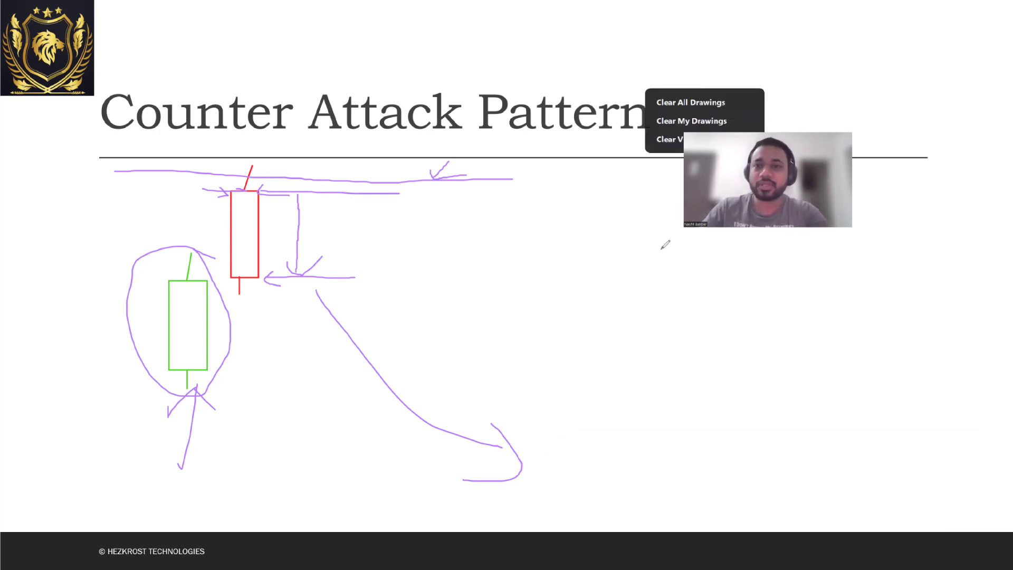
Clear all drawings and move to the bearish and bullish setup example slide
click(691, 102)
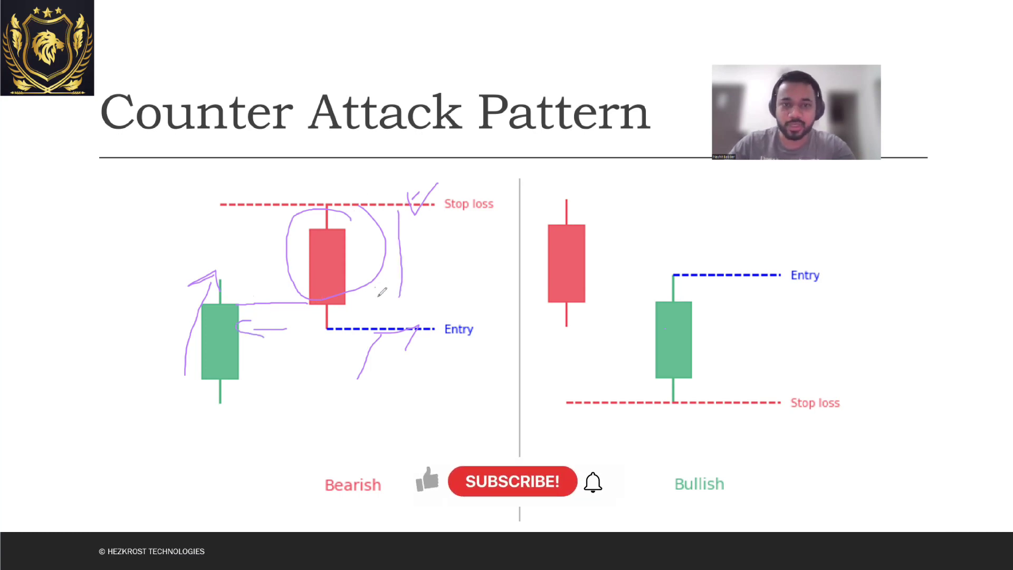
mouse_move(434, 503)
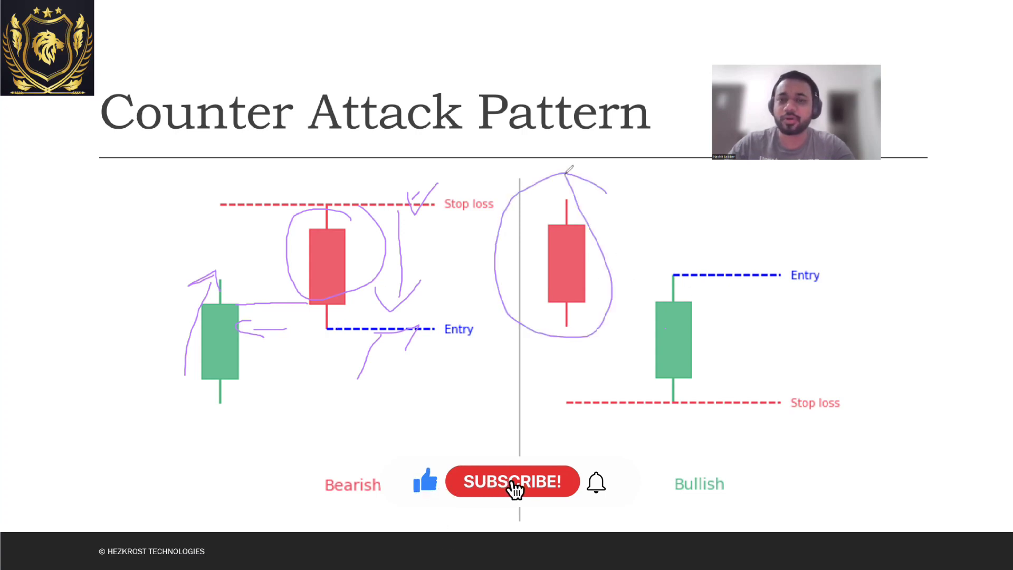
click(512, 481)
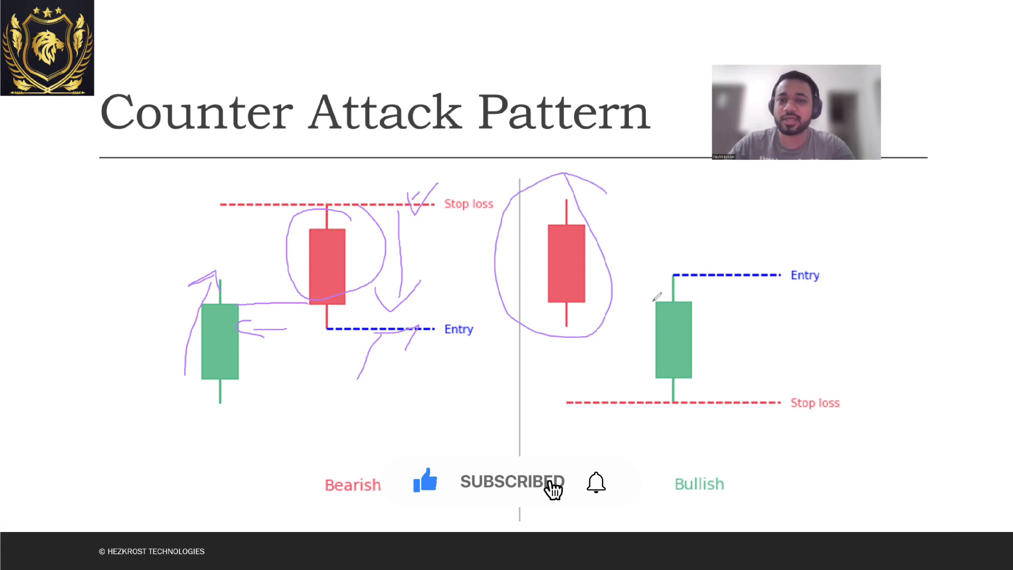
mouse_move(595, 484)
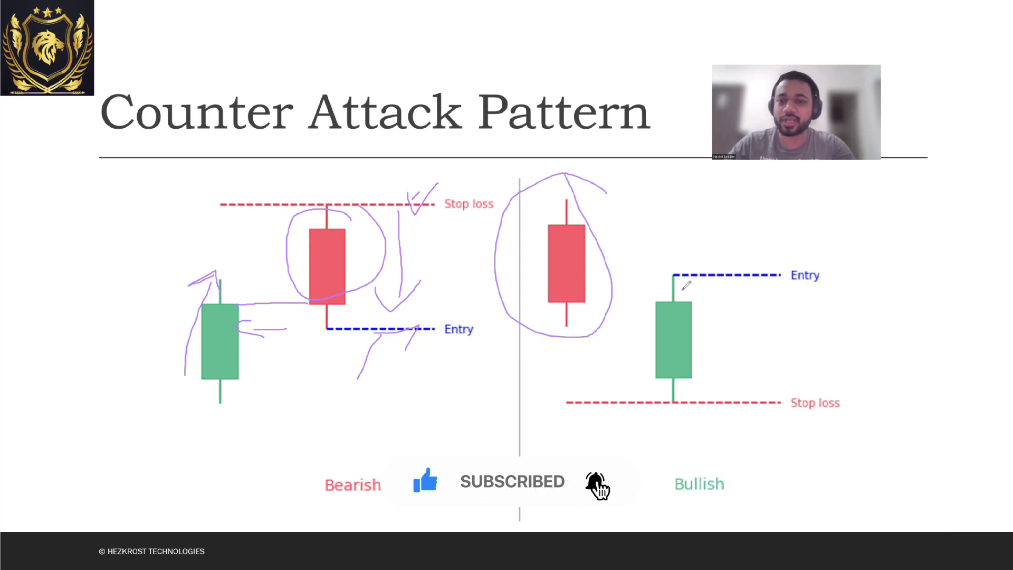